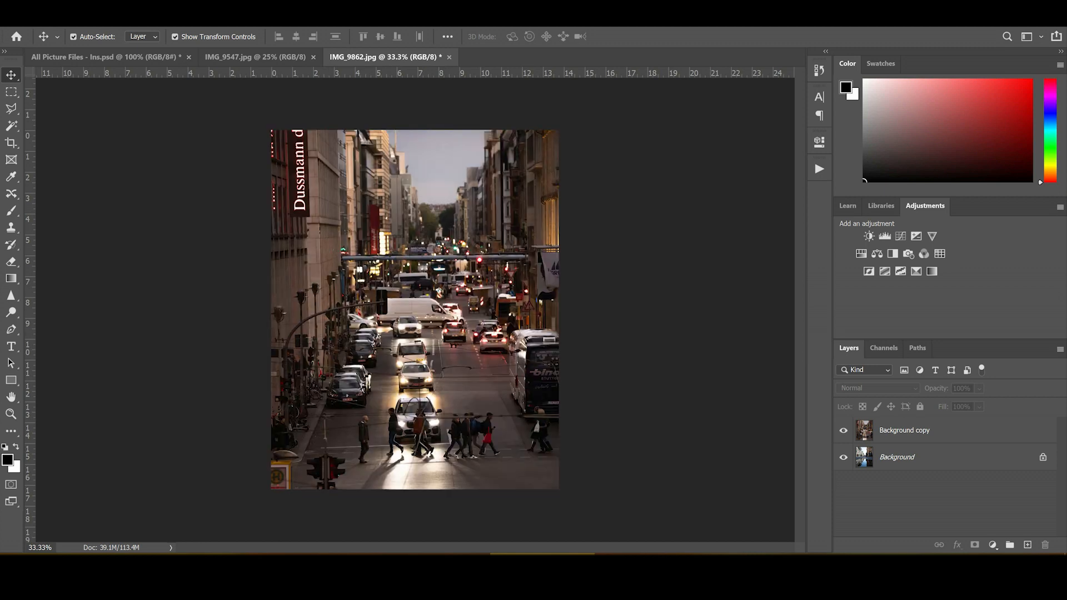
mouse_move(843, 457)
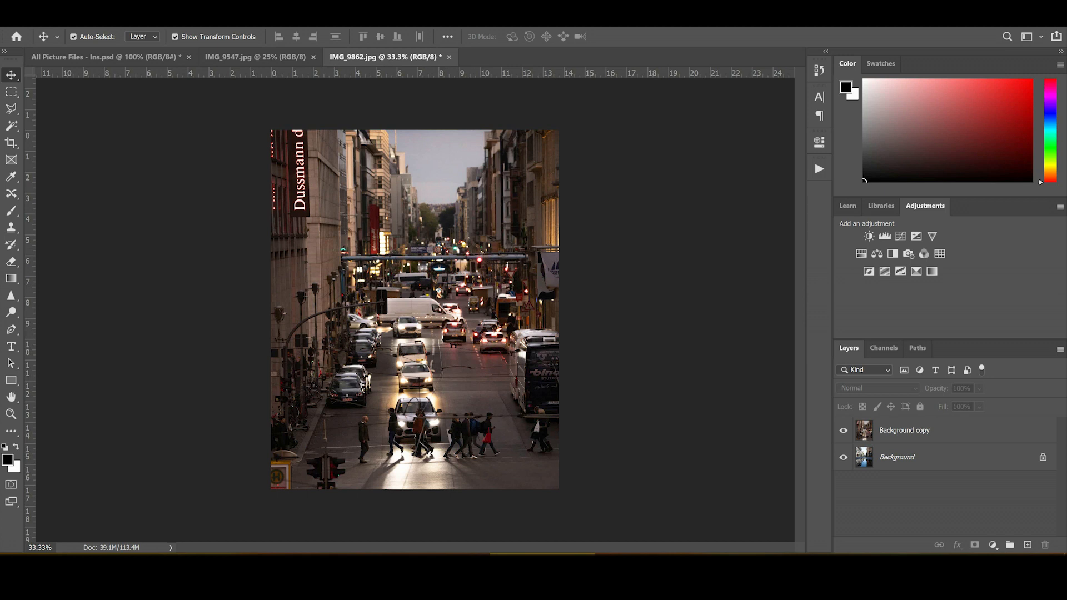
Check the puddle under the traffic photo, then set the Background copy layer to 50% opacity.
click(842, 430)
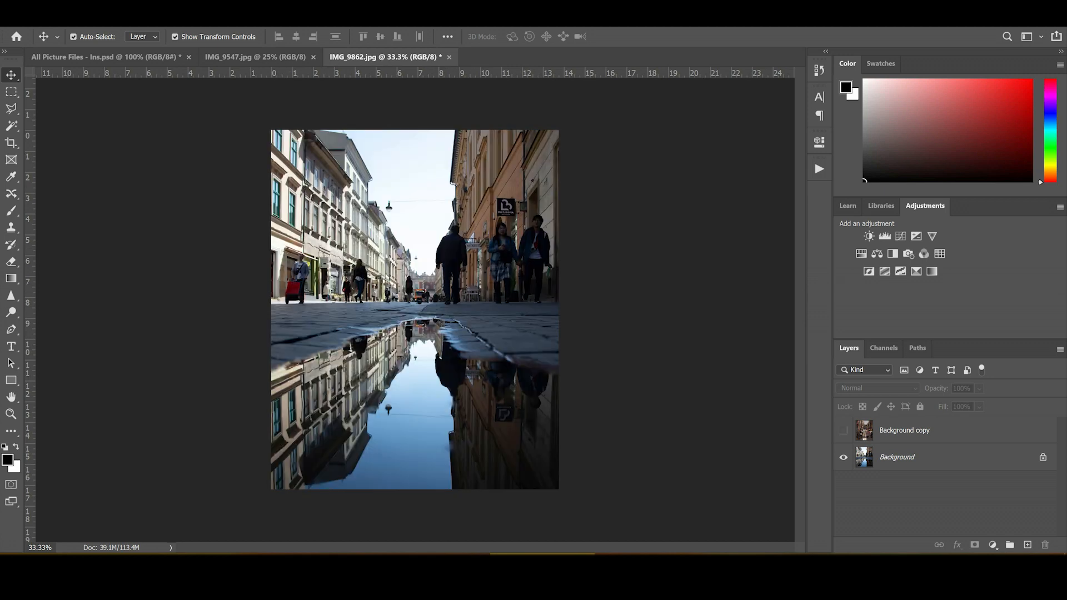
click(842, 430)
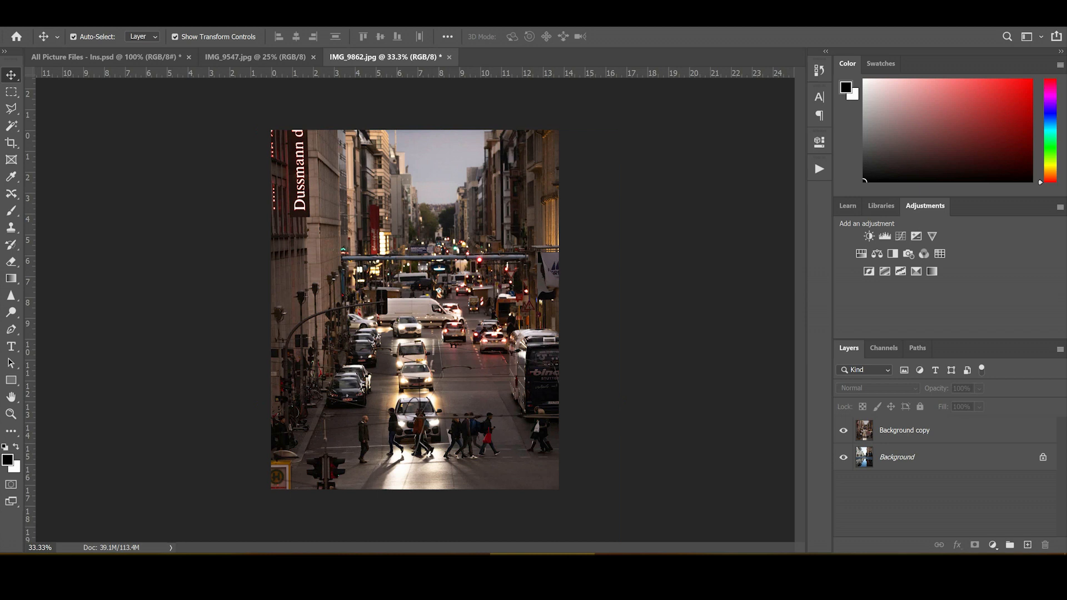
click(904, 430)
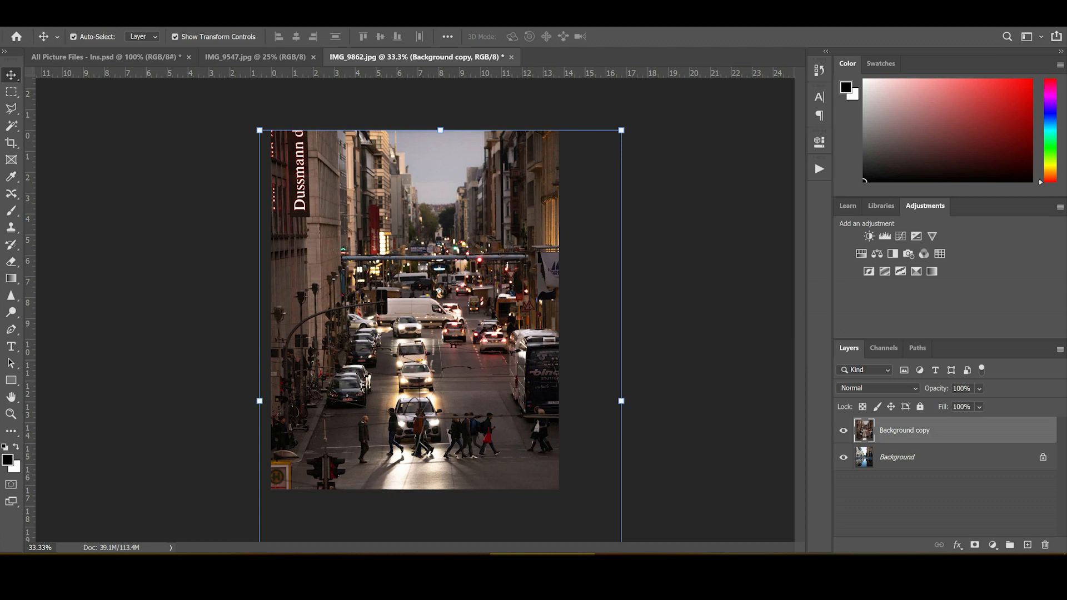
click(961, 389)
text(50)
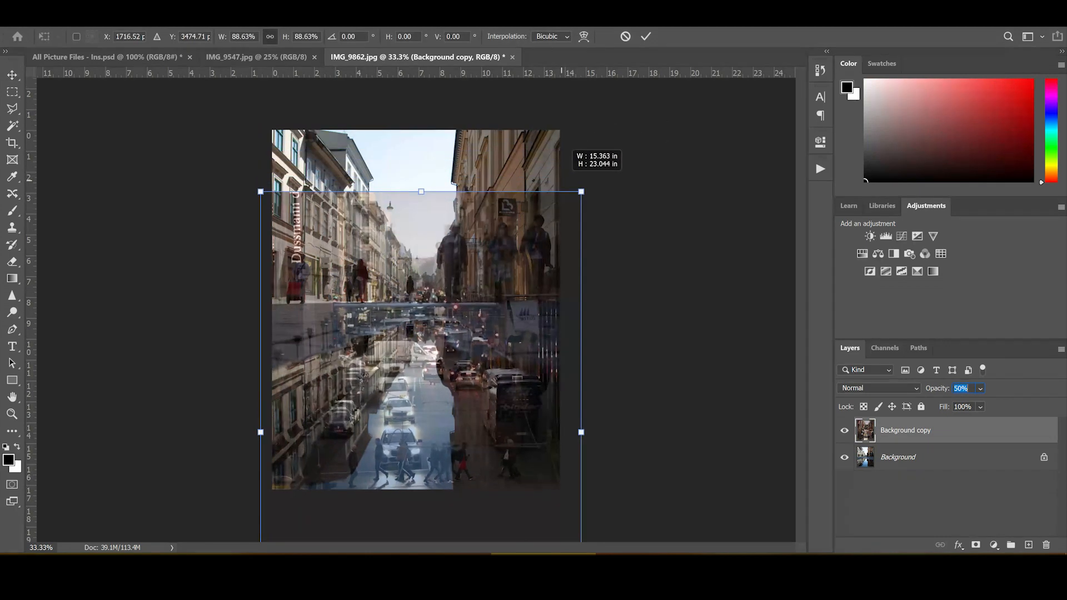
Free-transform the traffic photo down to about 88% and nudge it into place over the puddle.
drag(580, 191, 583, 186)
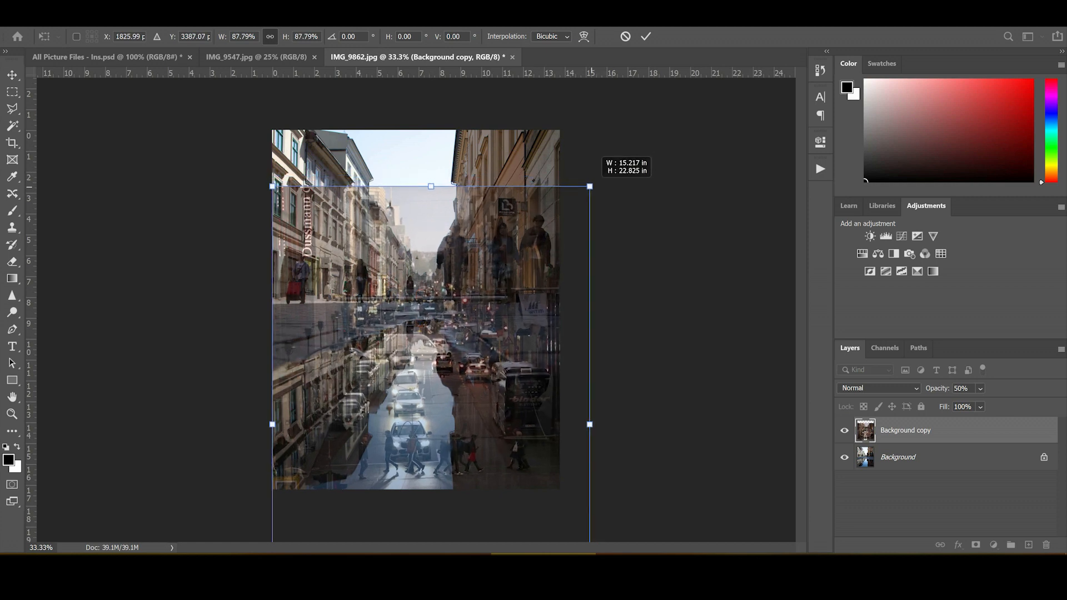
drag(430, 185, 430, 183)
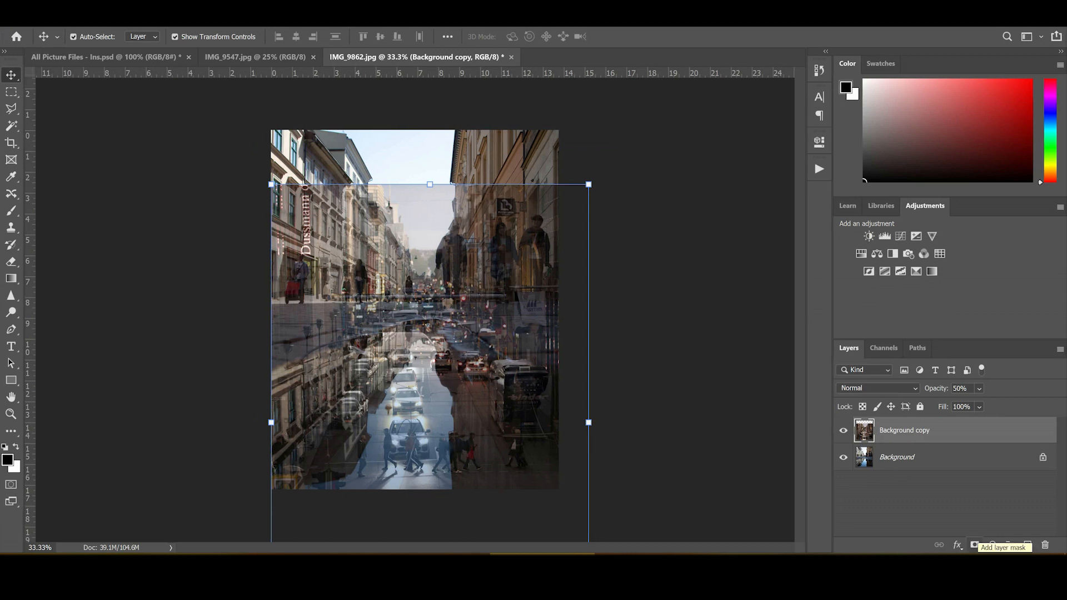
Mask the traffic layer to the puddle shape with the brush and restore its opacity to 100%.
click(968, 544)
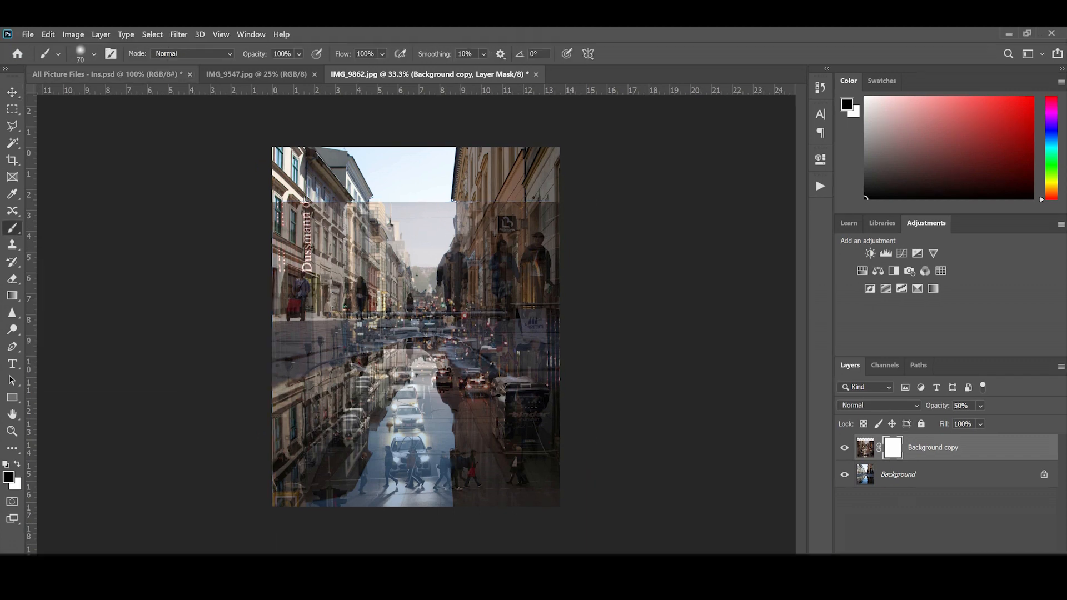
click(95, 53)
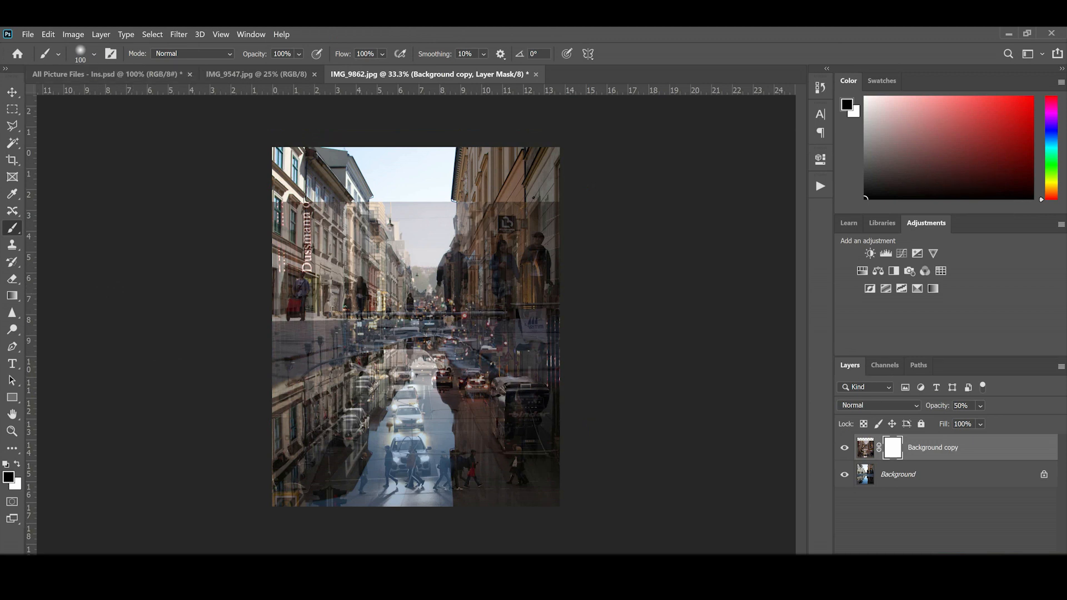
click(96, 53)
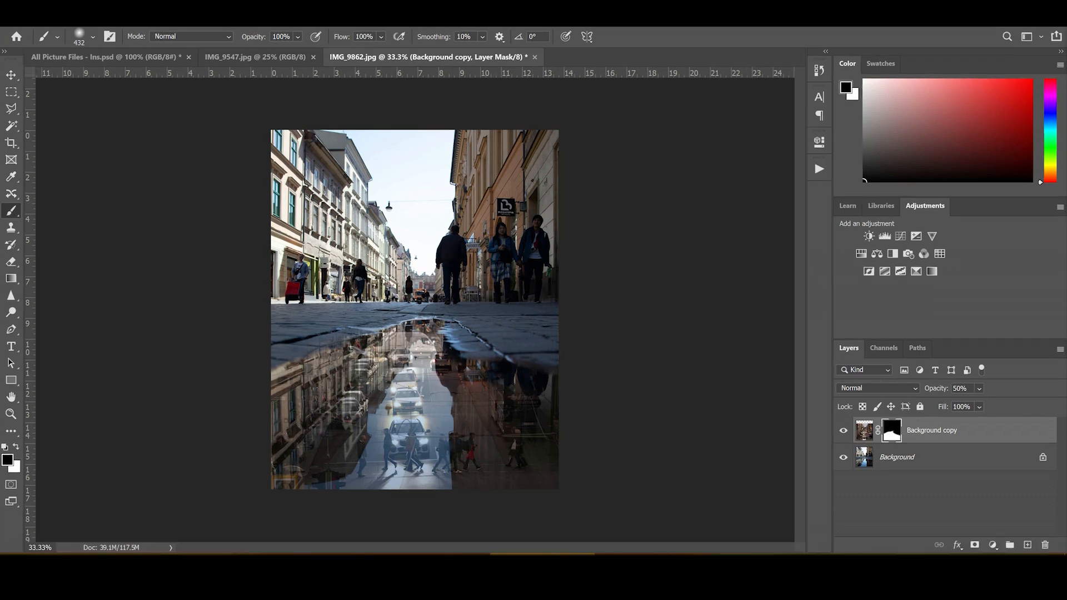
text(10)
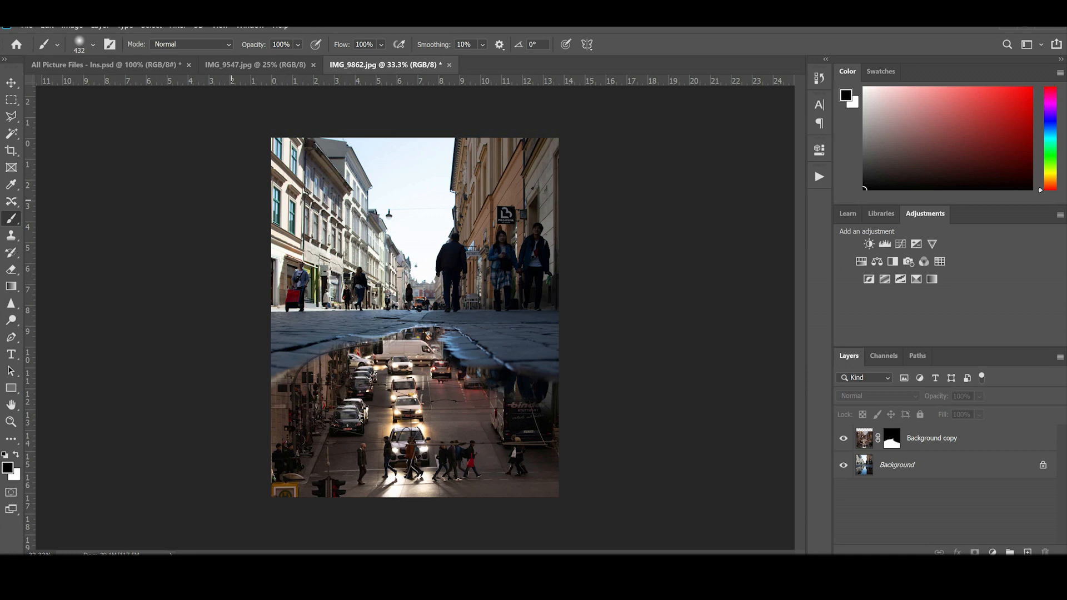
Zoom to 100% and repaint the mask edge along the cobblestones, revealing the bus on the right.
click(96, 45)
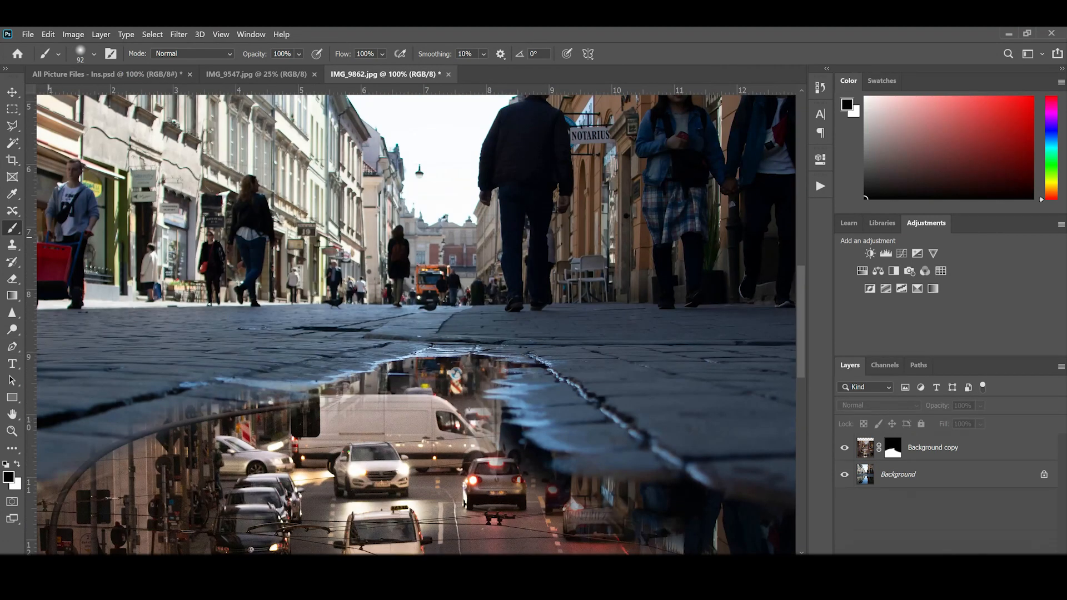
click(891, 447)
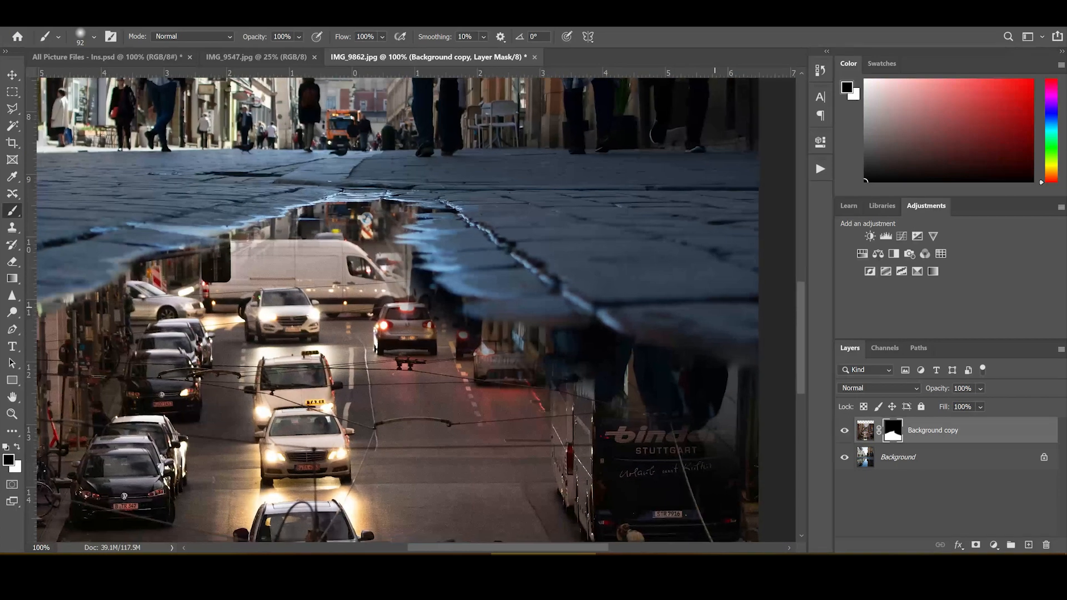
scroll(down, 3)
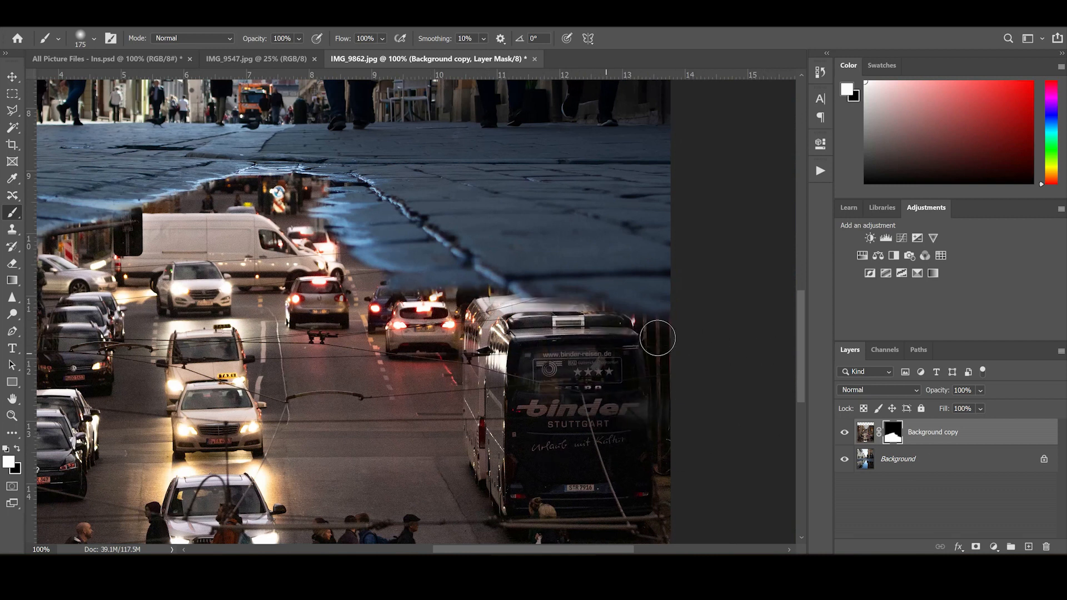
scroll(down, 3)
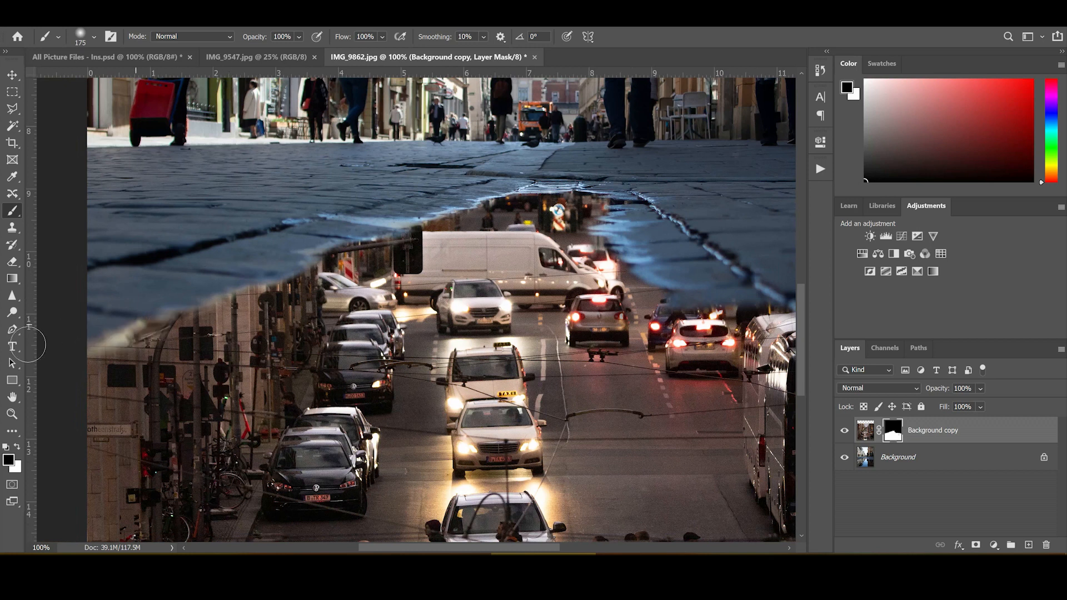
mouse_move(169, 296)
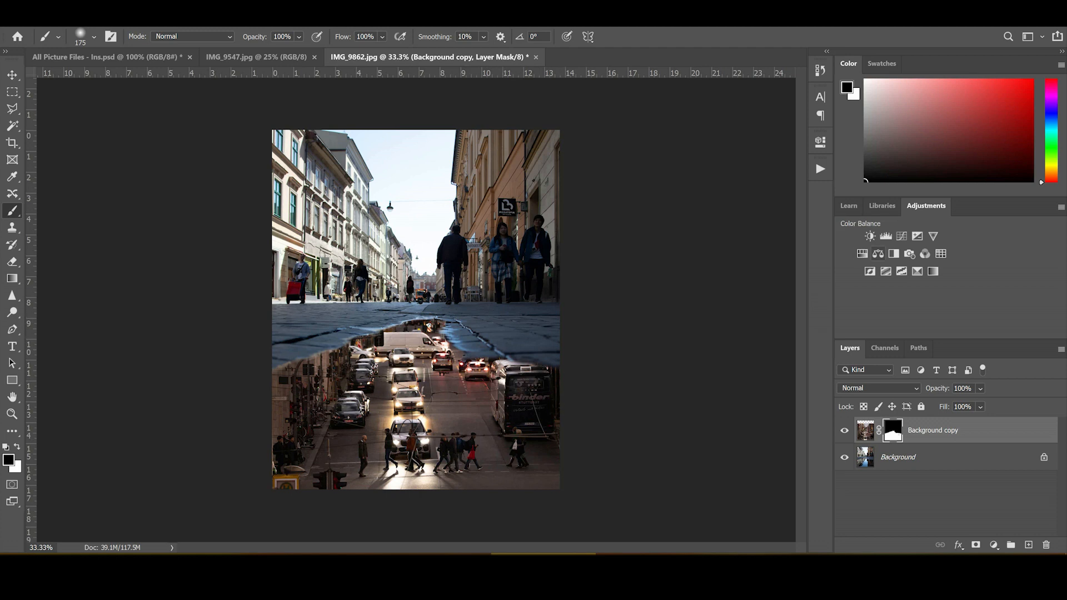
Add a Color Balance adjustment clipped to the traffic layer and shift its midtones toward cyan and blue.
click(869, 254)
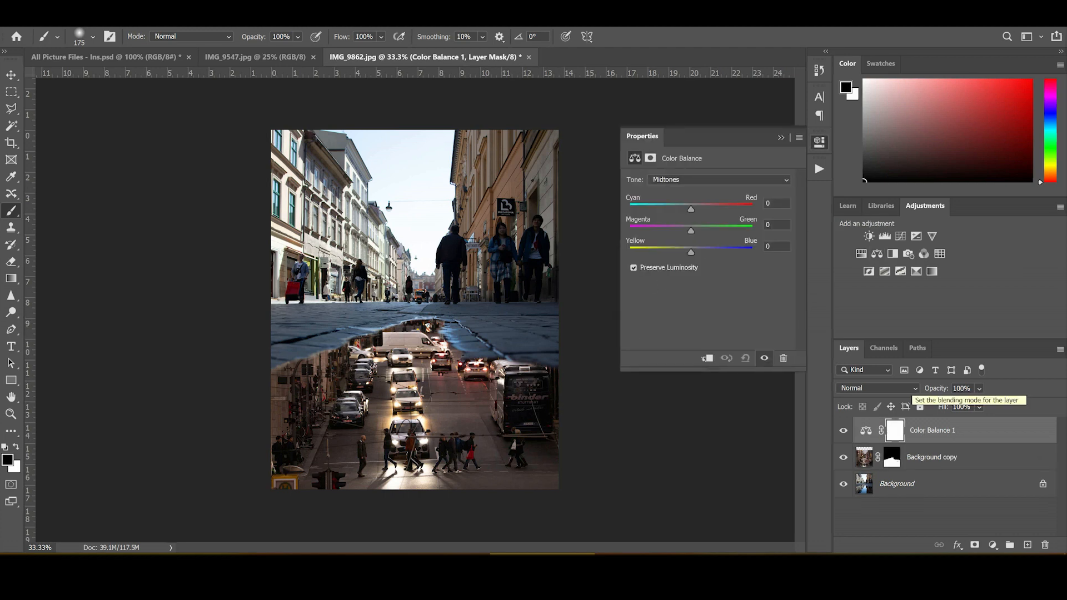
right_click(960, 430)
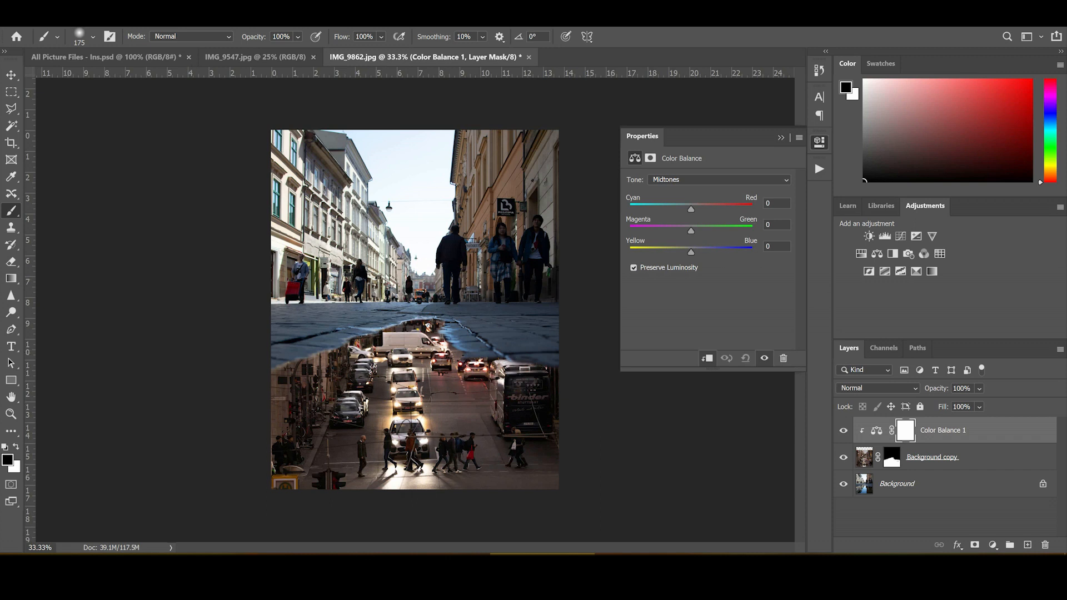
drag(690, 209, 674, 209)
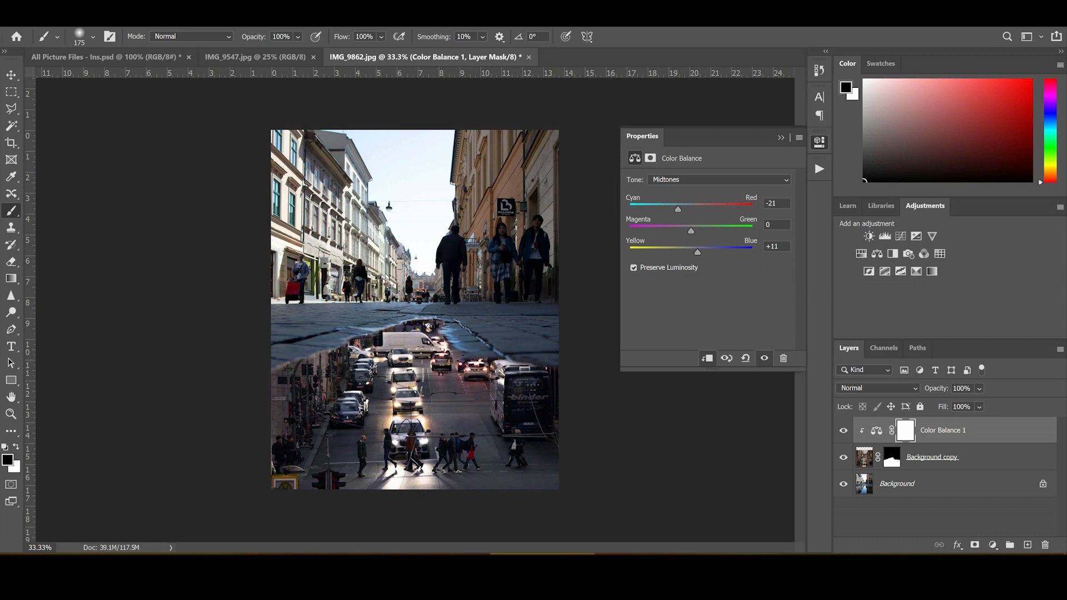
drag(690, 231, 686, 231)
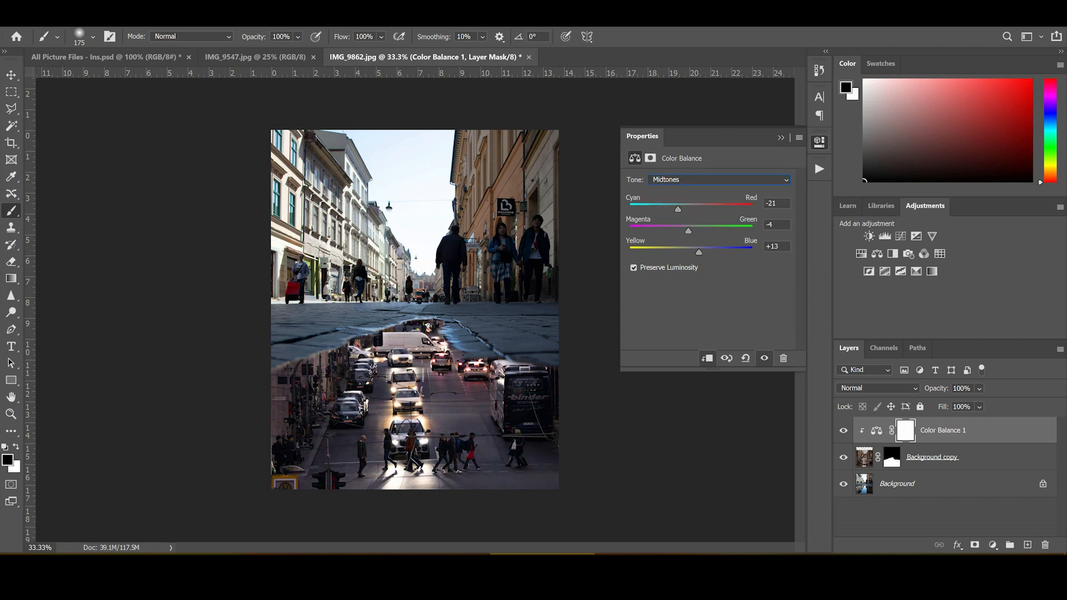
Push the highlights and shadows toward cyan and blue to match the cool ground.
click(718, 180)
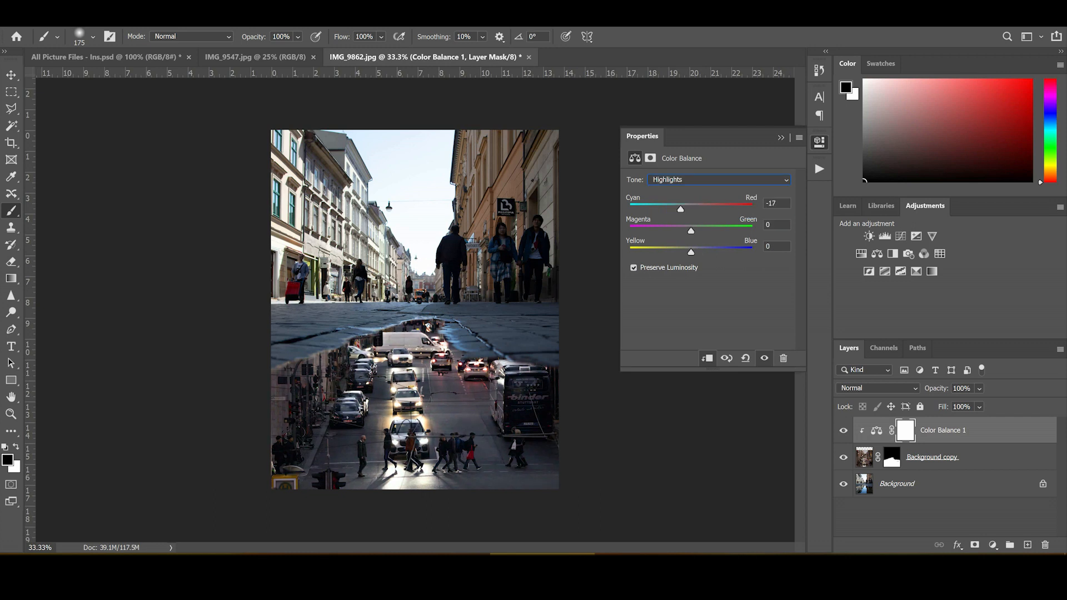
drag(679, 209, 681, 209)
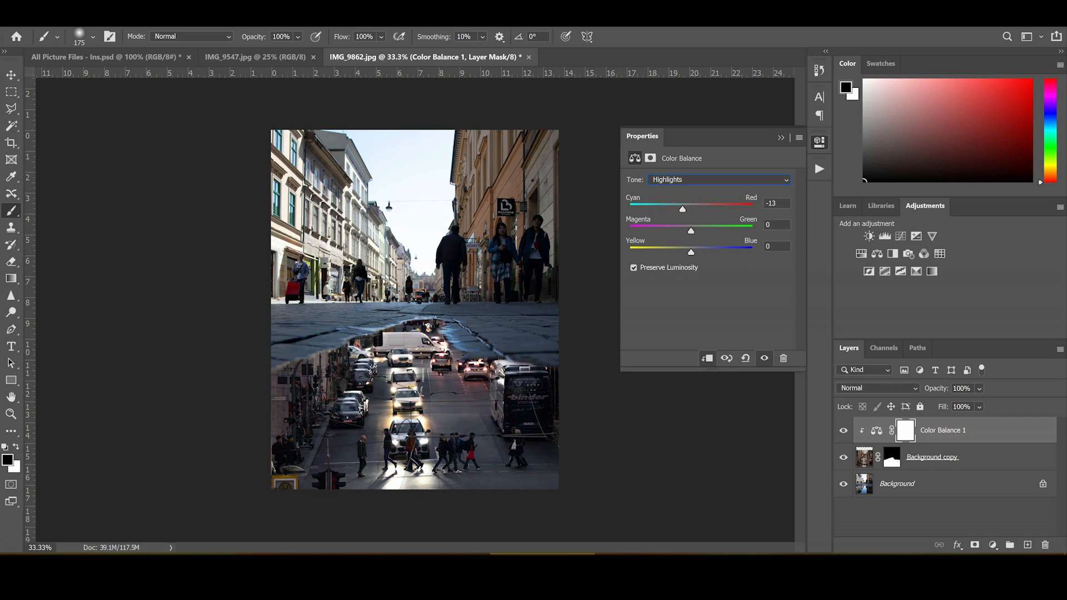
drag(690, 252, 697, 252)
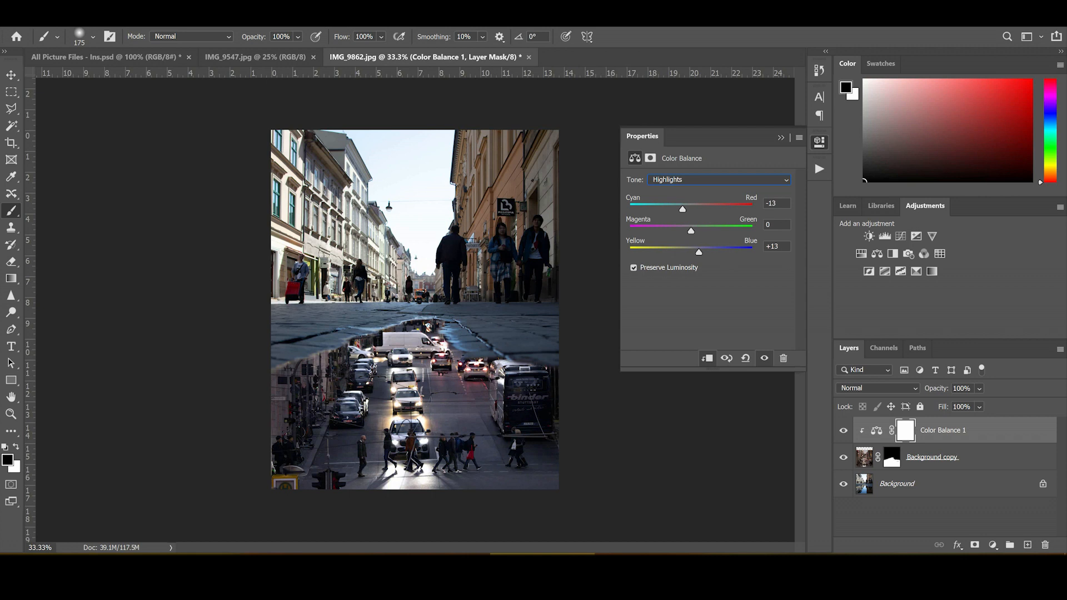
click(718, 180)
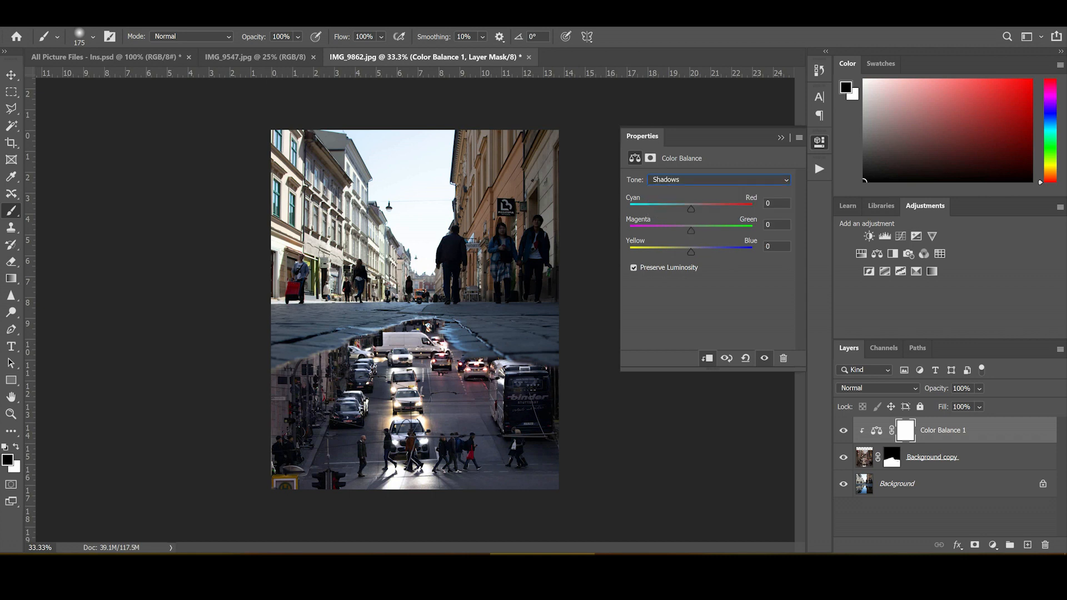
drag(691, 209, 682, 209)
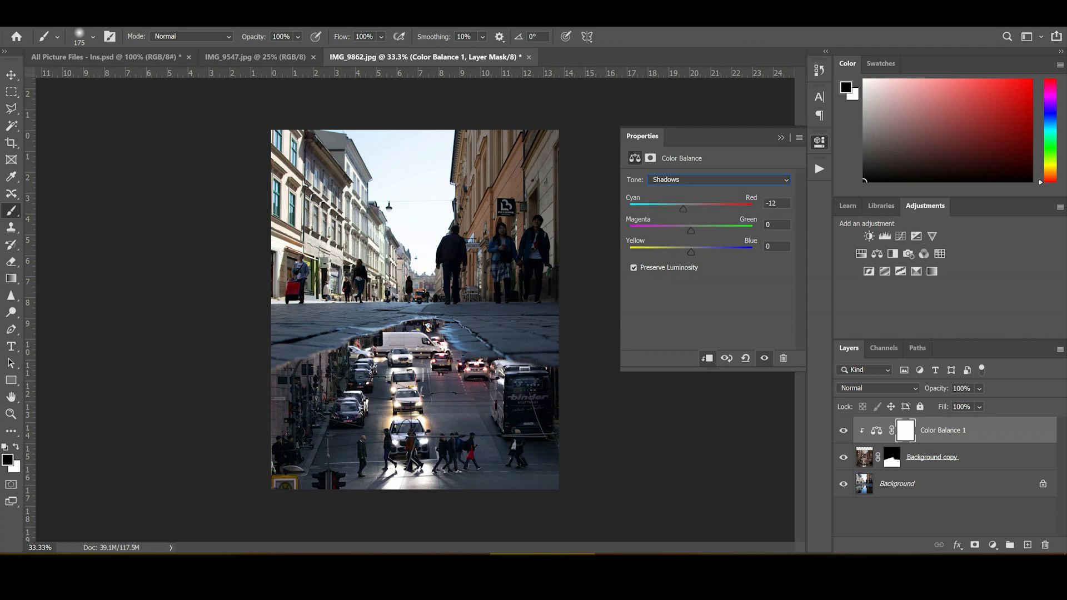
drag(691, 252, 692, 252)
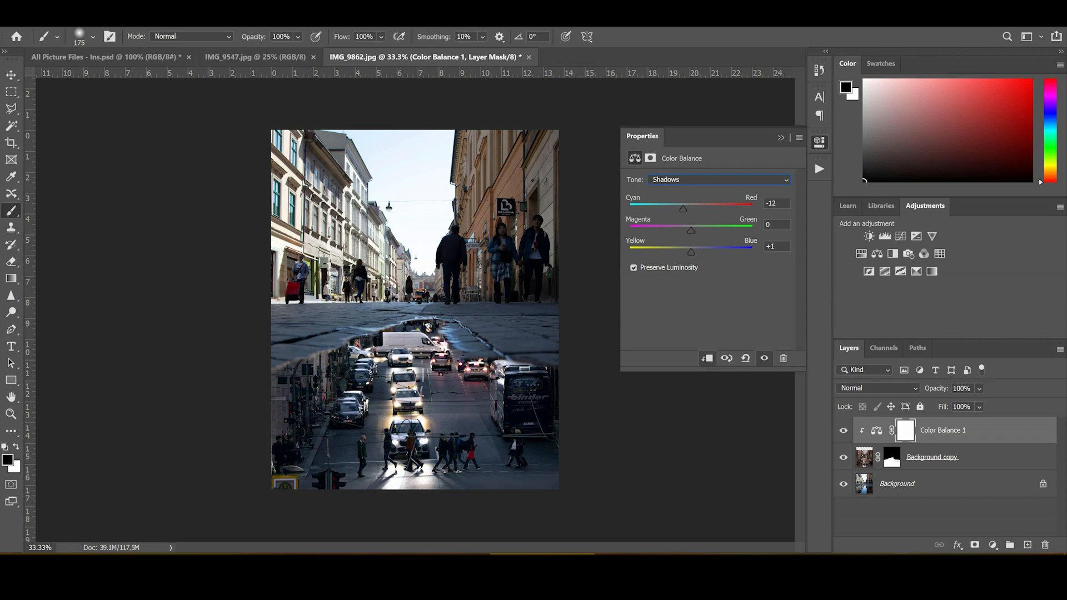